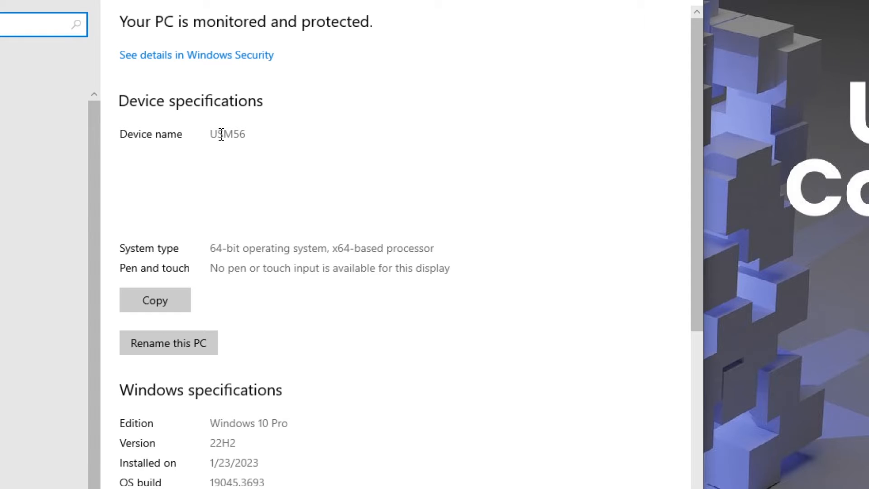
# Step: Select the PC's device name USM56 on the Settings About page
pyautogui.doubleClick(226, 134)
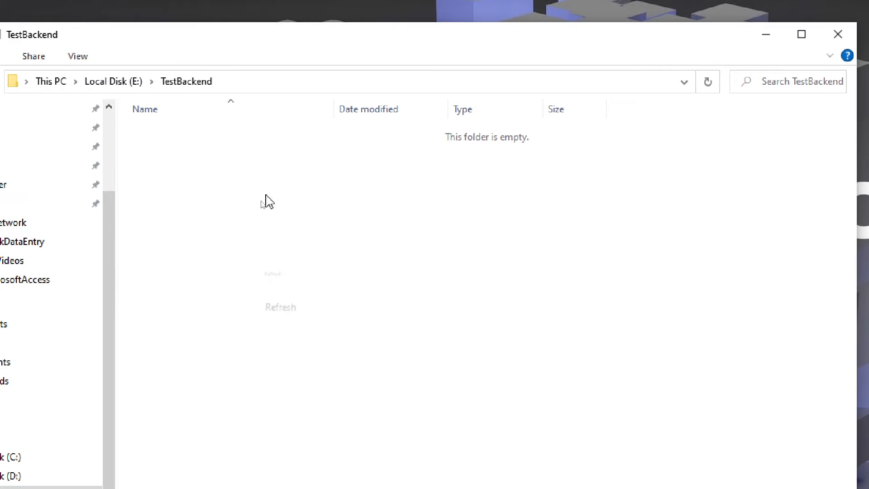
# Step: Create a Share1 folder in E:\TestBackend and share it with Everyone at Read/Write
pyautogui.rightClick(265, 201)
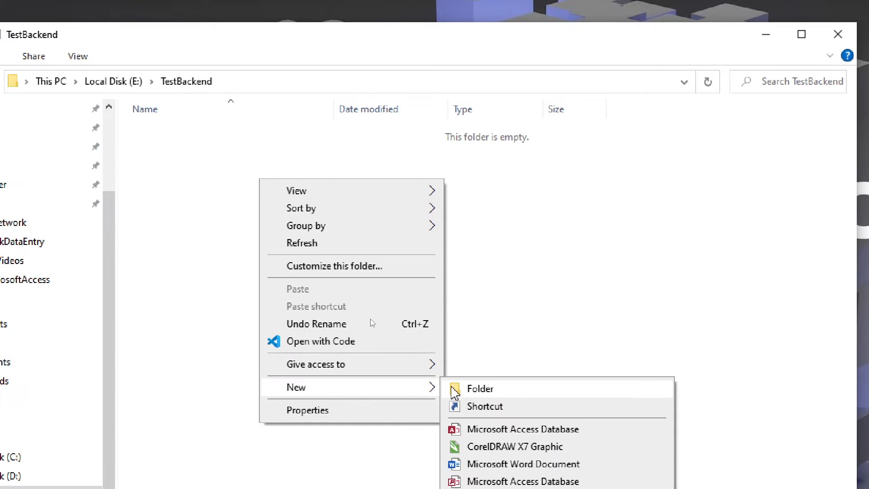
pyautogui.click(481, 388)
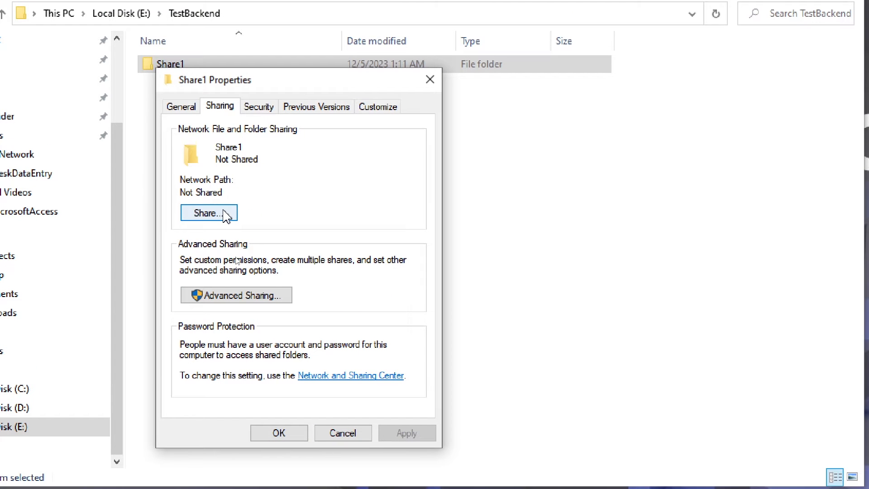
pyautogui.click(209, 213)
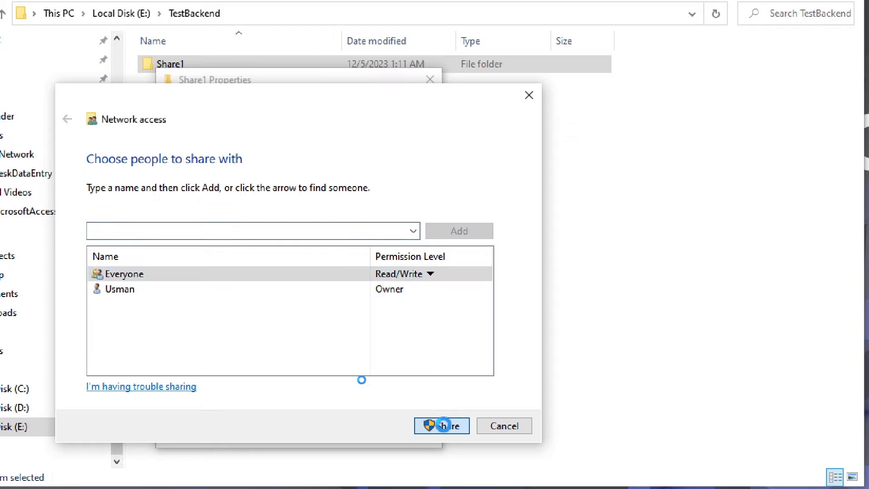
pyautogui.click(442, 426)
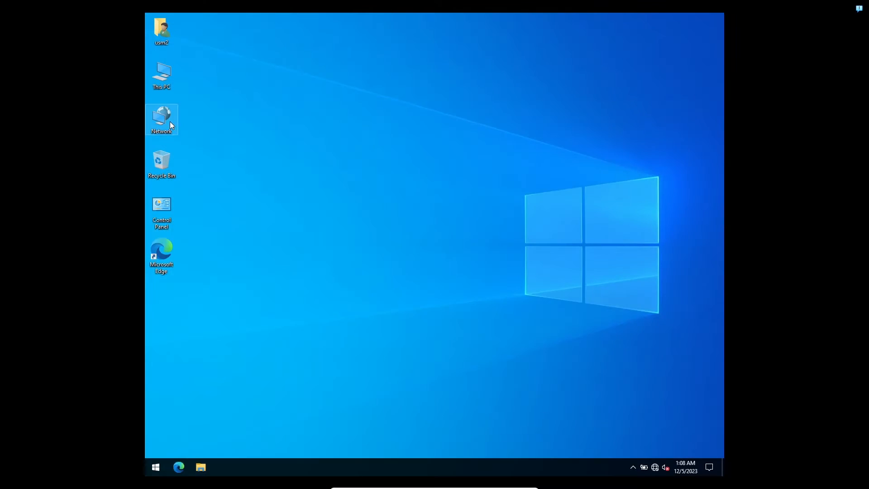
# Step: Turn on network discovery and file sharing from the Network location
pyautogui.doubleClick(162, 116)
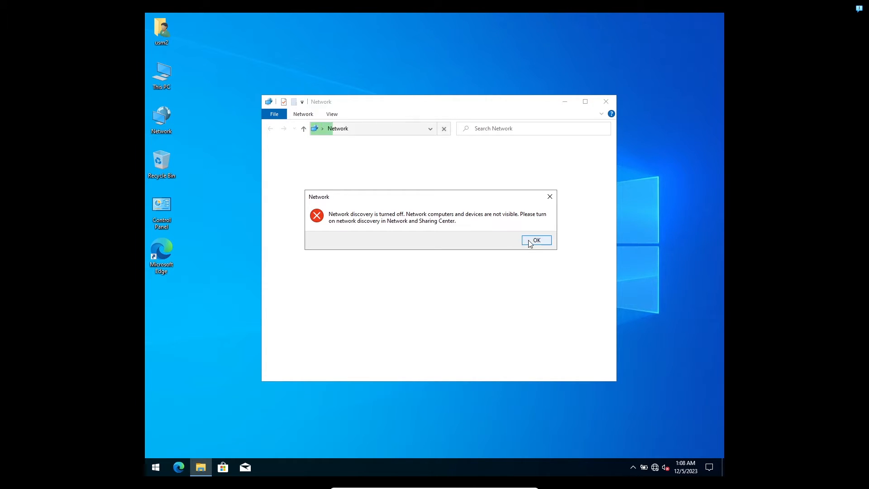
pyautogui.click(536, 240)
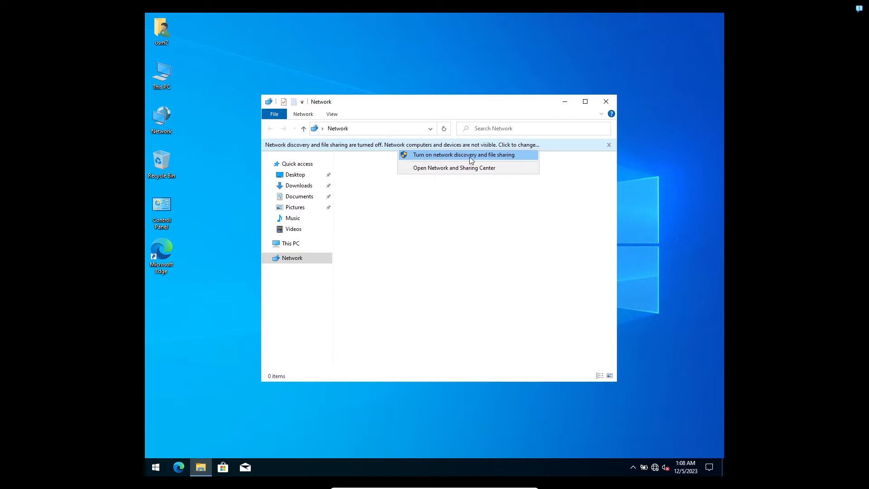
pyautogui.click(467, 154)
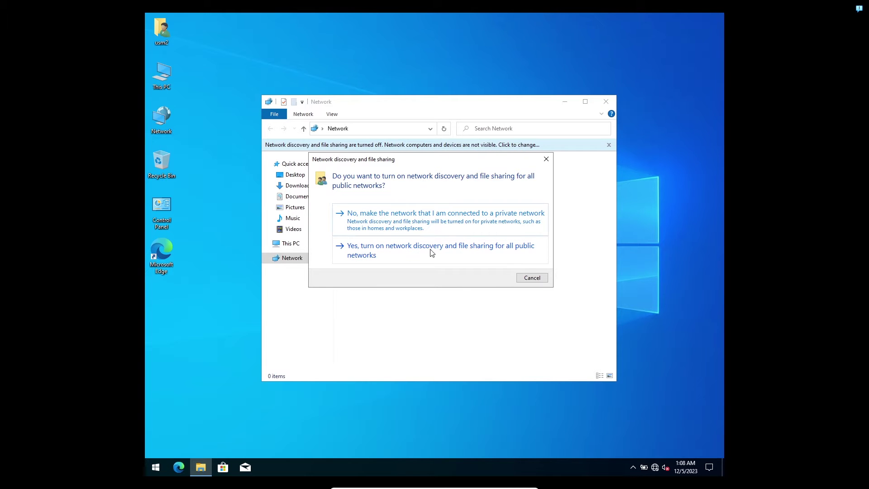
pyautogui.moveTo(502, 254)
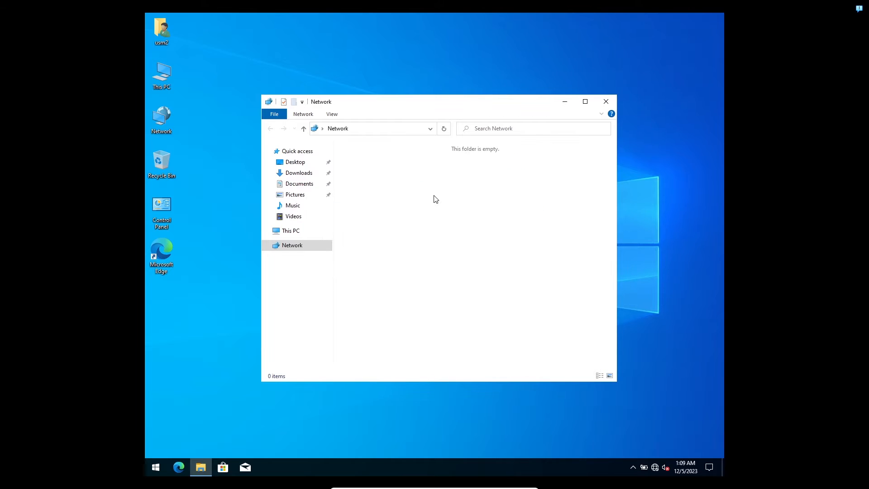
# Step: Connect to USM56 with remembered credentials and open its Share1 folder
pyautogui.doubleClick(355, 165)
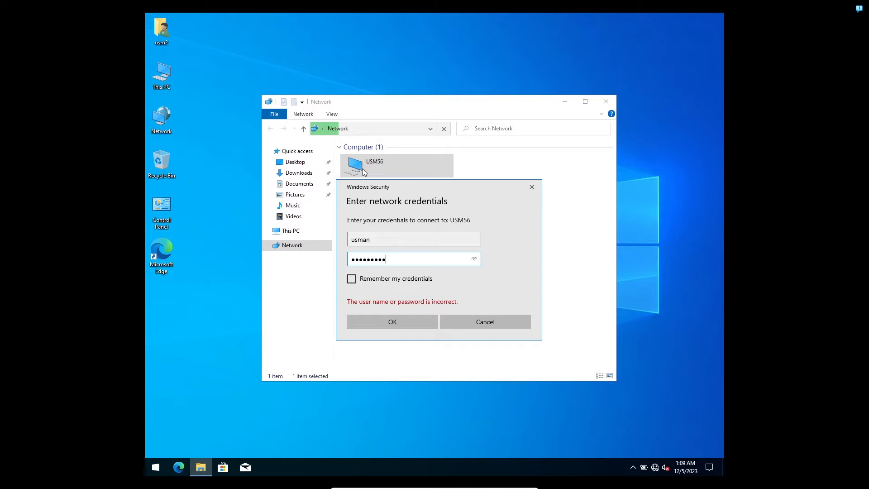
pyautogui.click(351, 278)
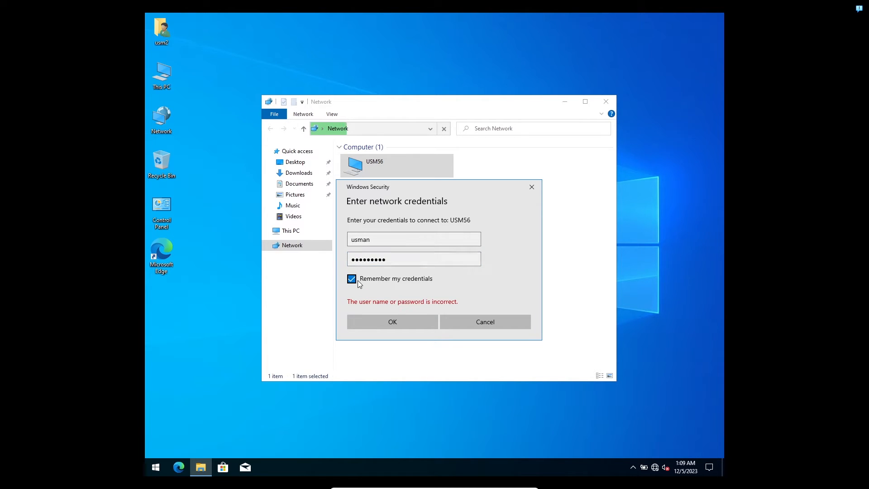
pyautogui.click(392, 321)
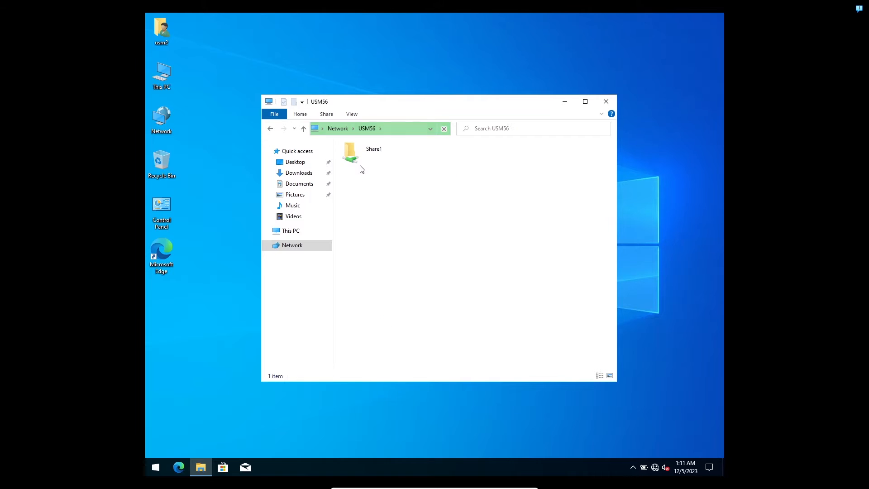
pyautogui.click(366, 153)
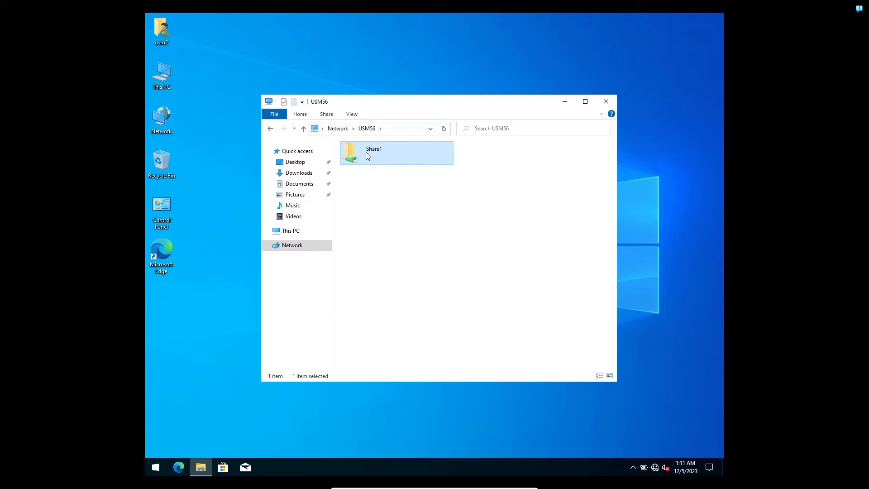
pyautogui.doubleClick(372, 153)
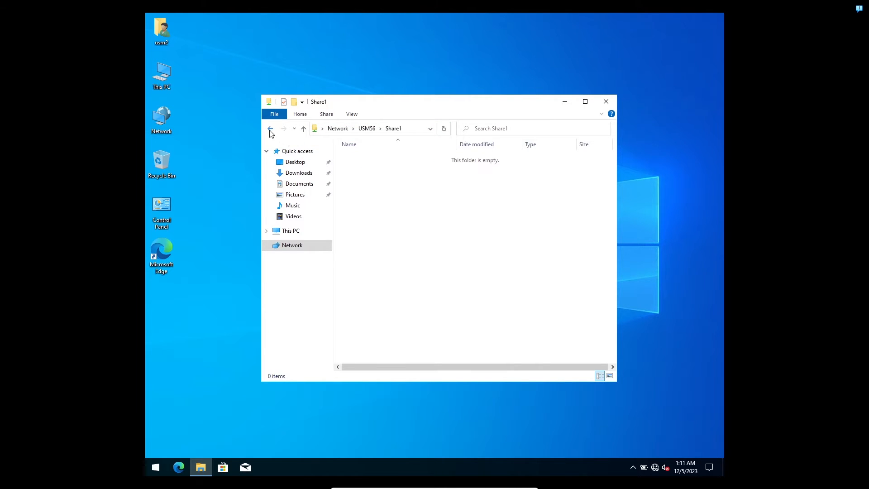
pyautogui.click(270, 128)
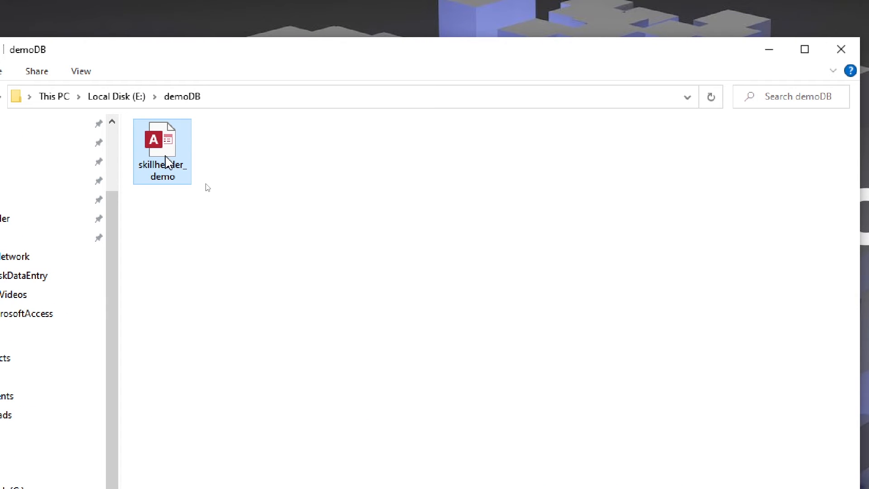
# Step: Open the skillhelper_demo database, pass the login form, and view the PatientDetail table
pyautogui.doubleClick(161, 151)
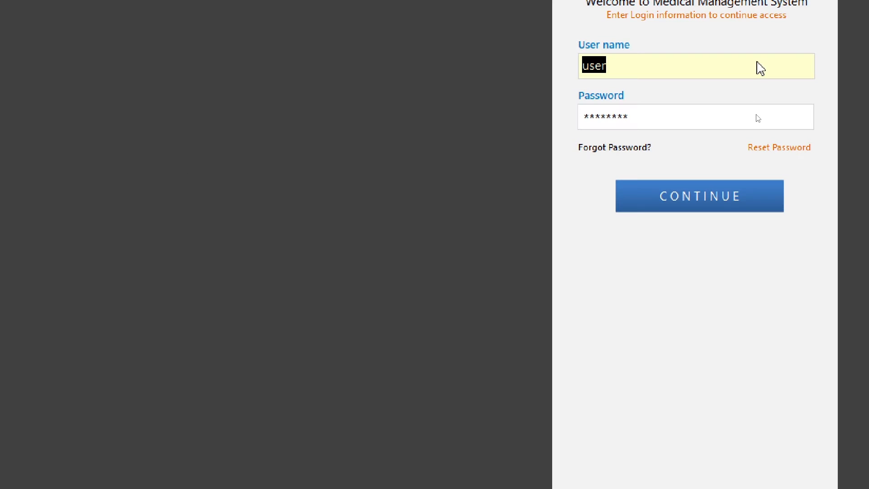
pyautogui.click(699, 196)
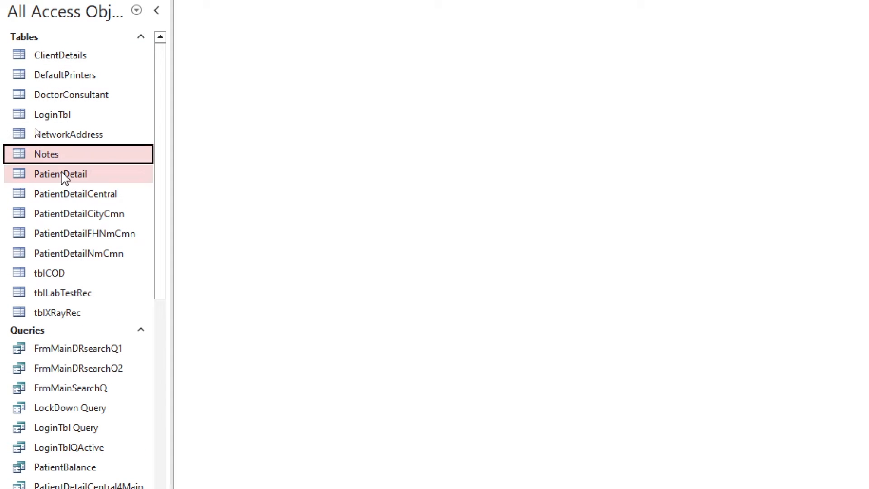
pyautogui.doubleClick(61, 174)
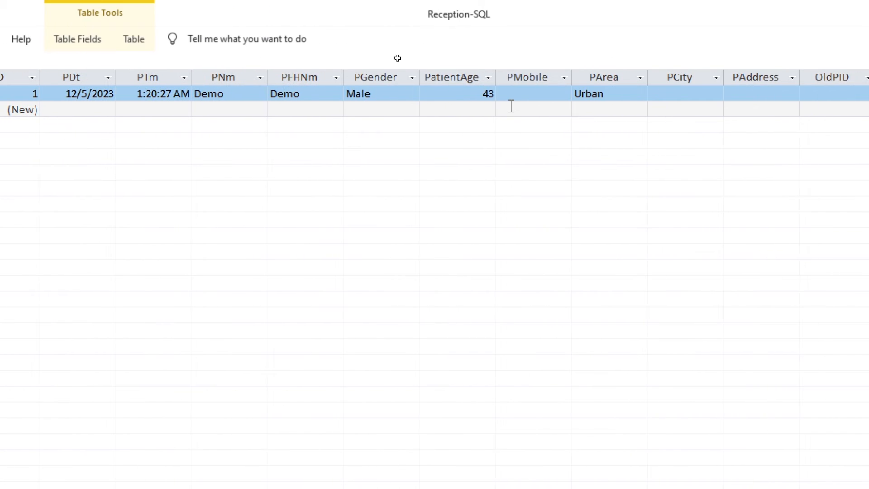
# Step: Split the demo database into a front end and a skillheader_demo_backend file on drive E
pyautogui.click(246, 38)
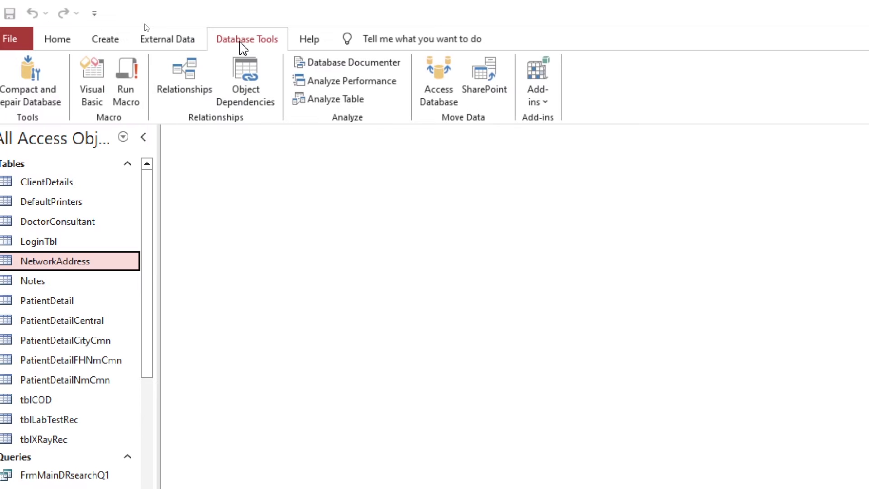
pyautogui.moveTo(439, 81)
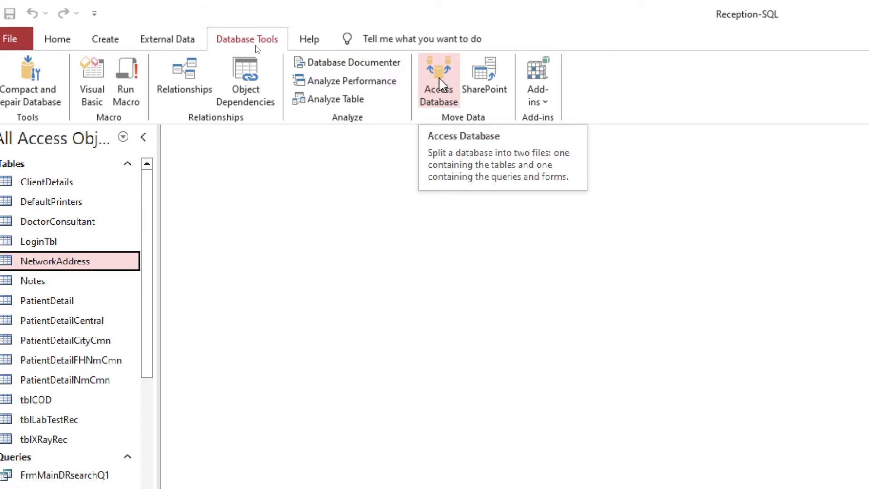
pyautogui.click(438, 73)
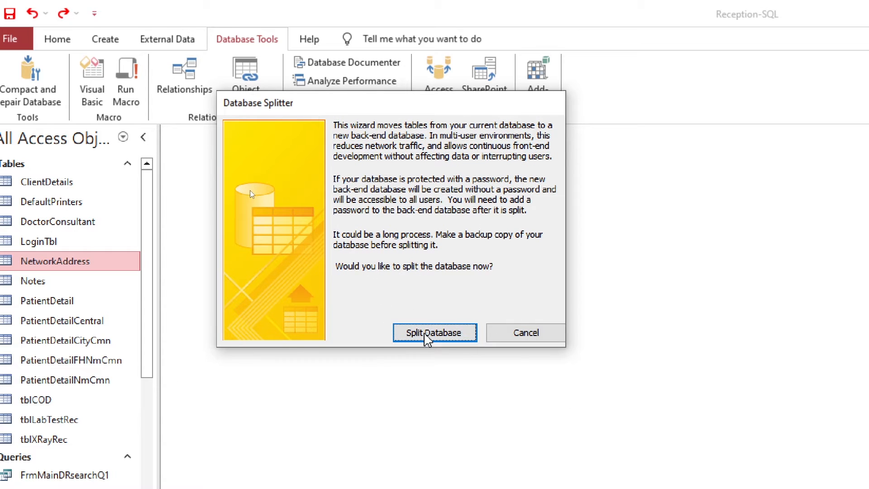
pyautogui.click(434, 333)
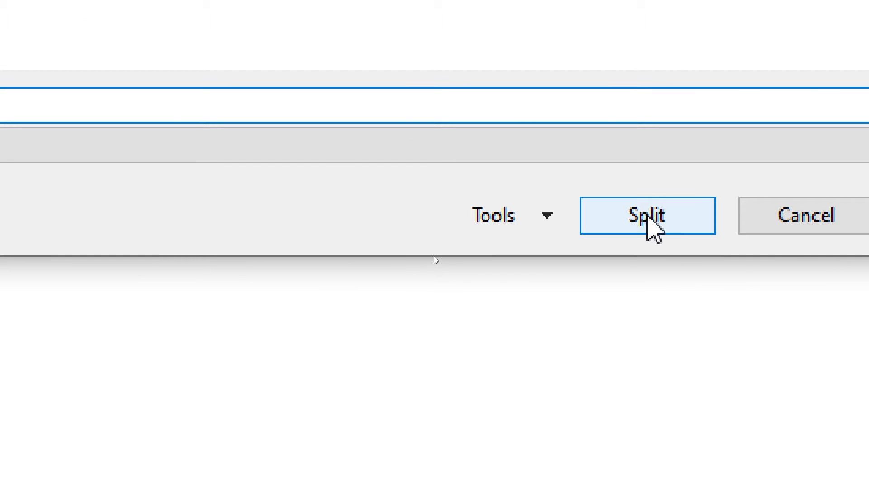
pyautogui.click(647, 215)
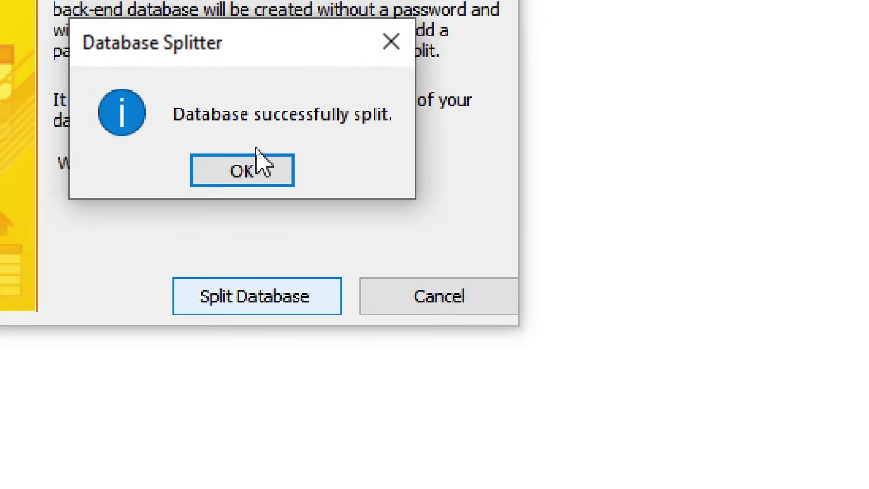
pyautogui.click(242, 169)
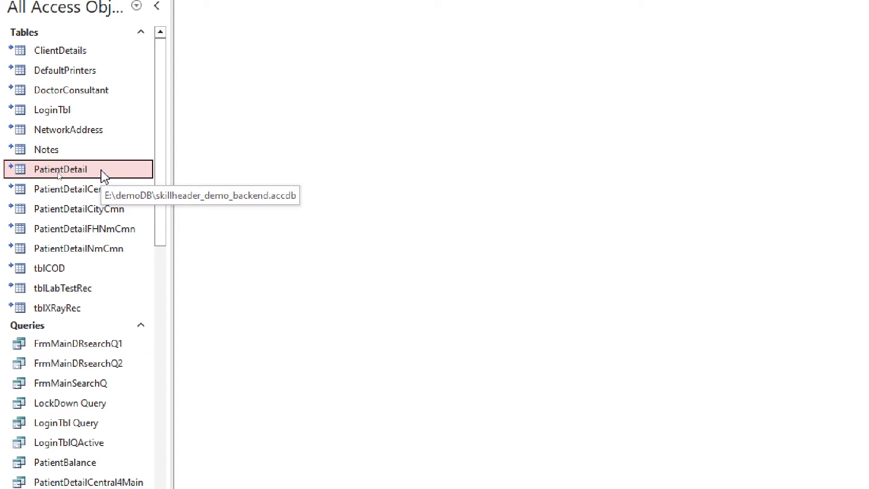
pyautogui.moveTo(72, 173)
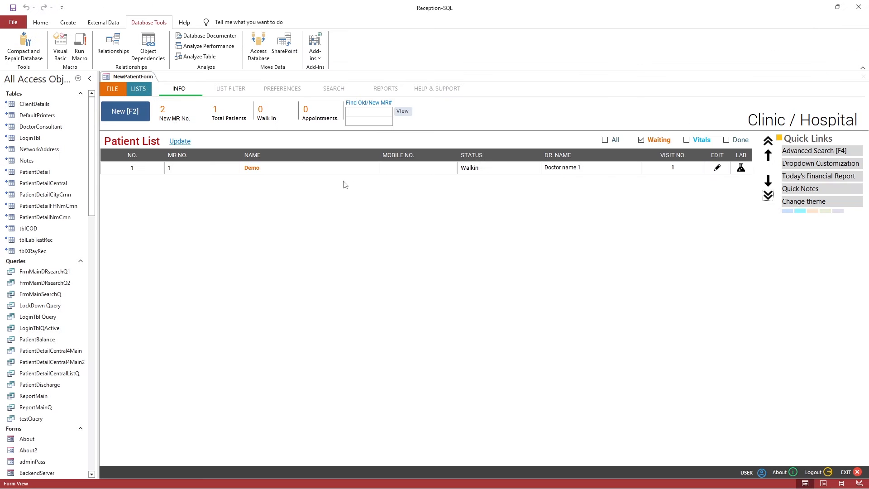
# Step: Add a new walk-in patient named server1
pyautogui.click(126, 111)
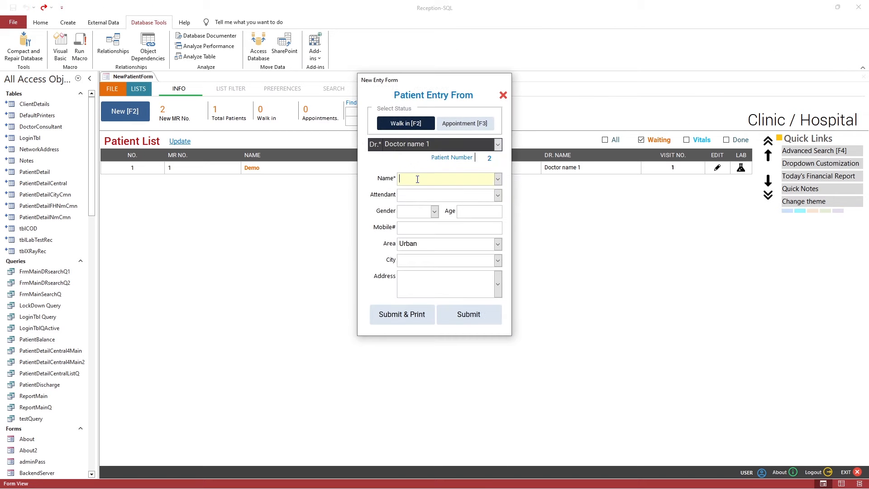
pyautogui.write('server')
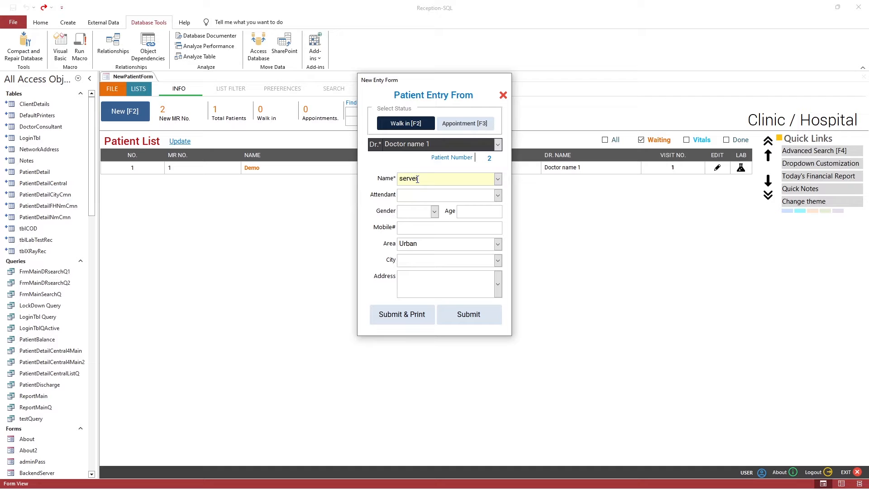
pyautogui.click(469, 314)
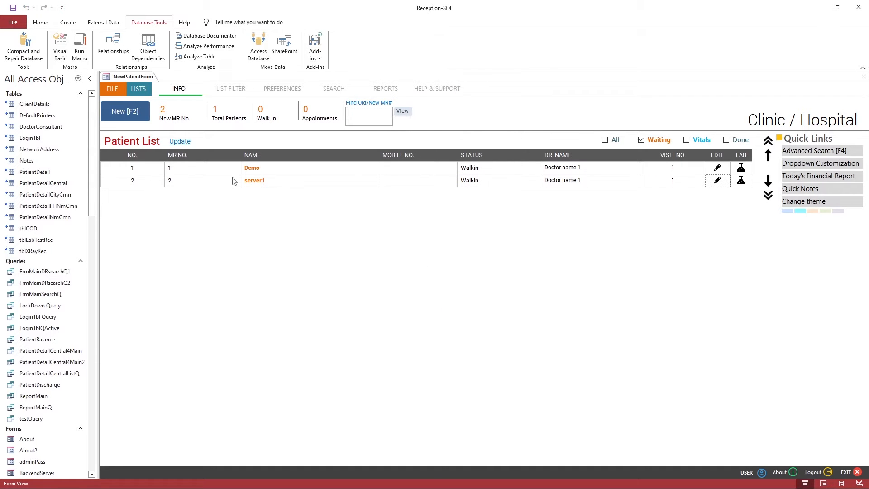
pyautogui.doubleClick(35, 172)
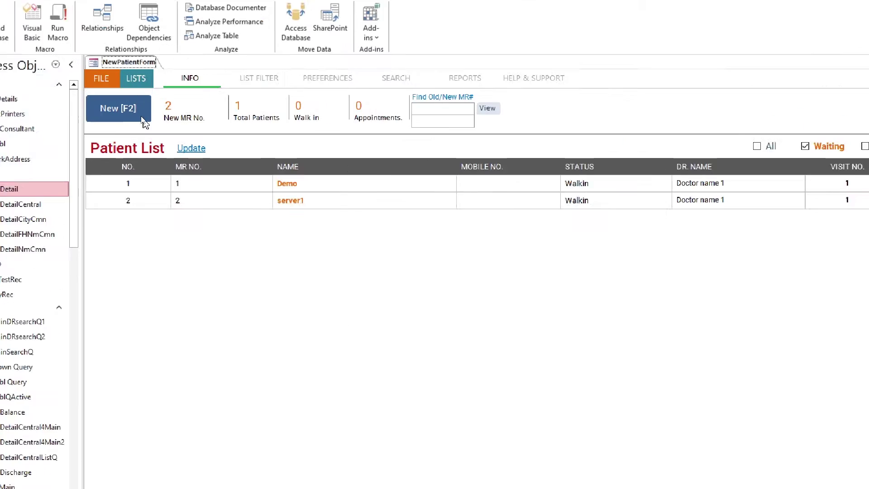
# Step: Add a second patient server2, Male, age 43
pyautogui.click(118, 108)
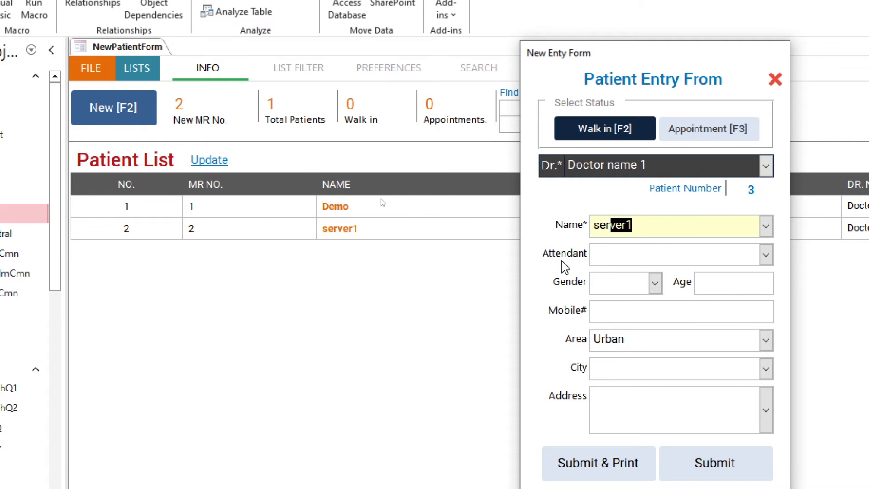
pyautogui.write('server2')
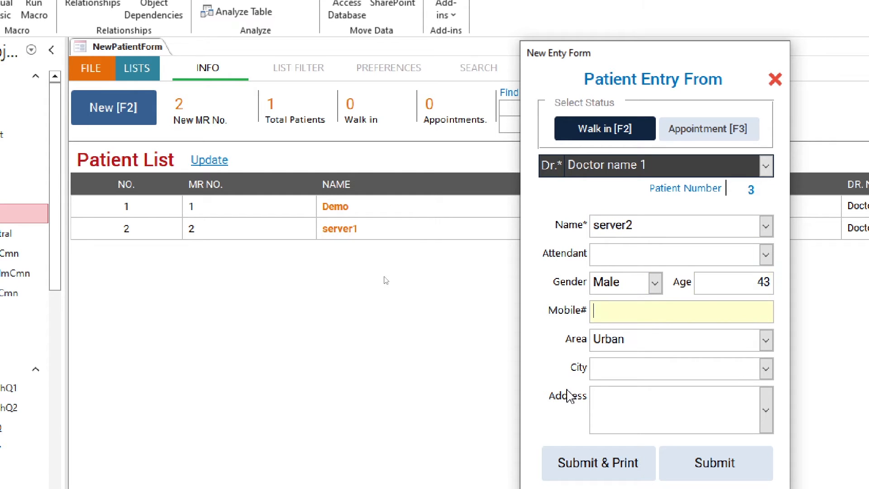
pyautogui.click(716, 475)
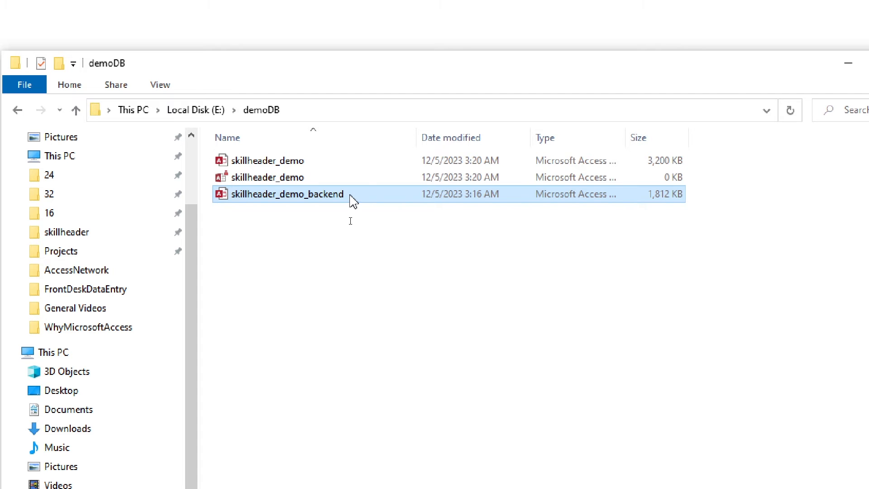
# Step: Rename the back-end file in demoDB to skillheader_demo_backendA
pyautogui.write('A')
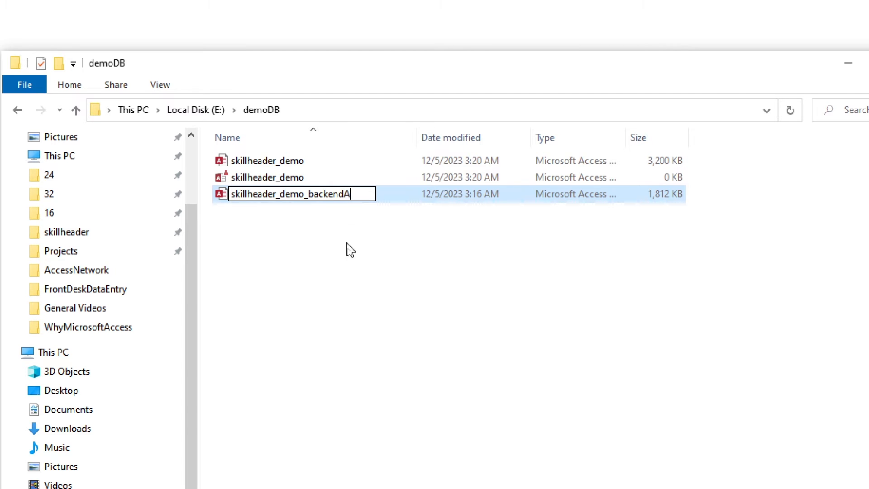
pyautogui.press('Enter')
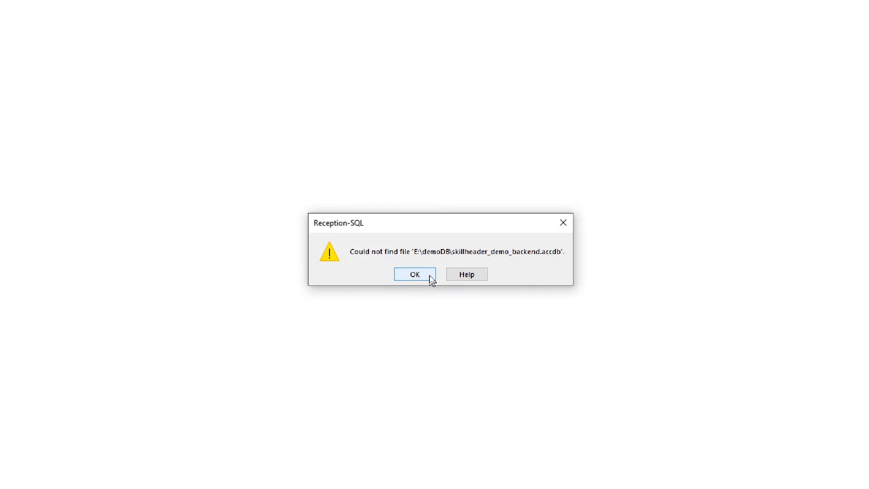
# Step: Dismiss the 'Could not find file' error about the missing back end
pyautogui.click(414, 274)
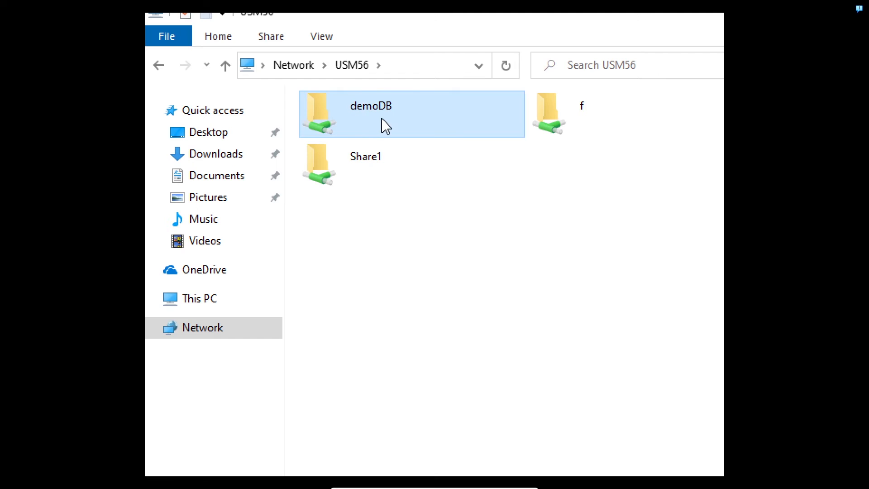
# Step: Open the demoDB share on USM56 and start a blank Access database
pyautogui.doubleClick(371, 105)
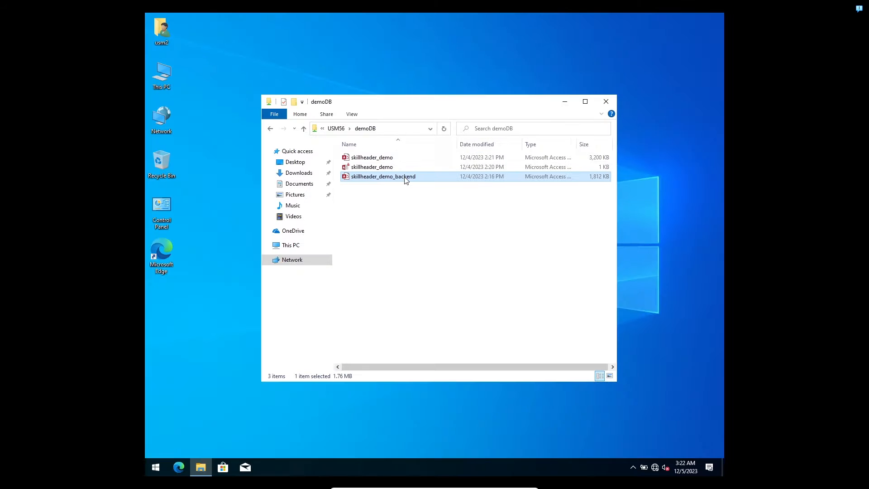
pyautogui.click(156, 467)
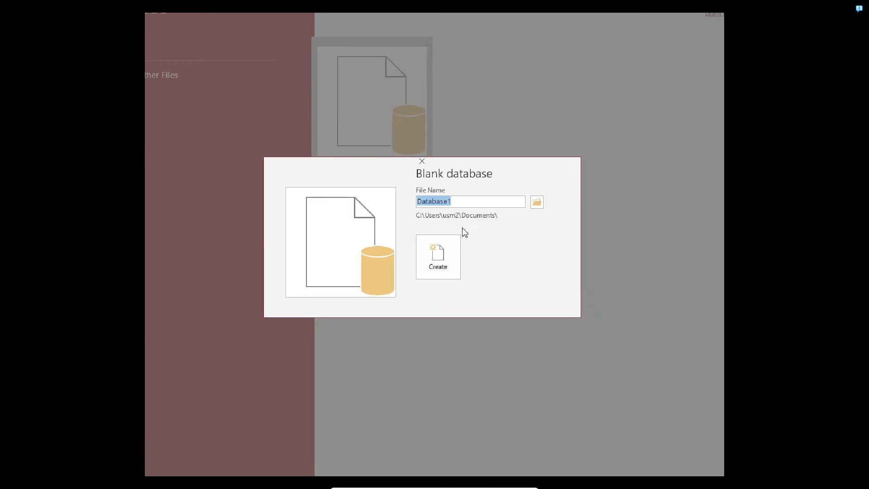
# Step: Create Database1 and link PatientDetail and PatientDetailCentral from the shared demoDB back end
pyautogui.click(438, 257)
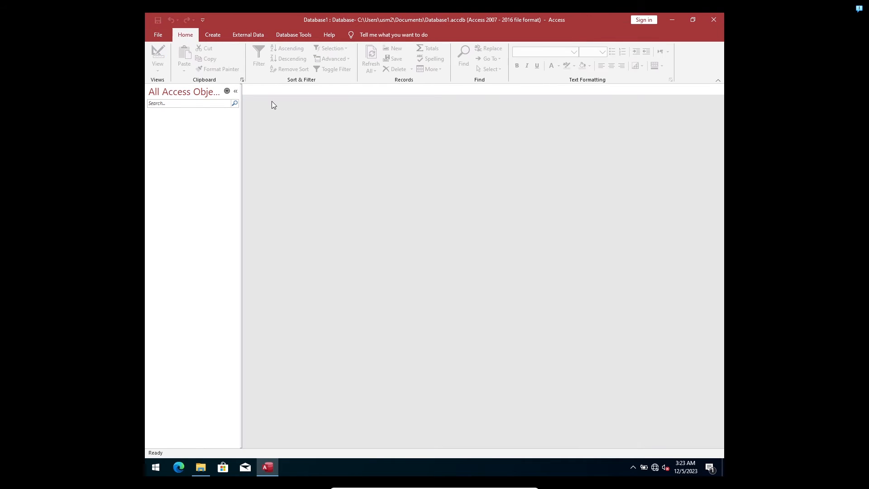
pyautogui.click(294, 34)
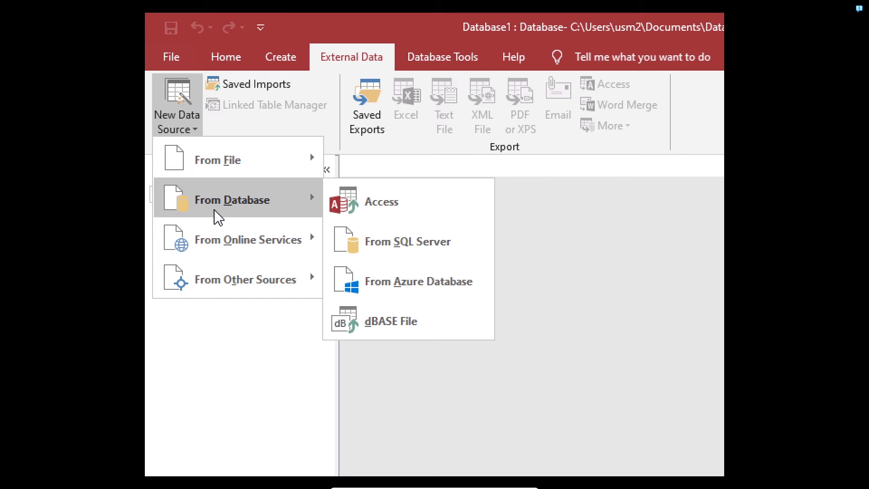
pyautogui.moveTo(394, 208)
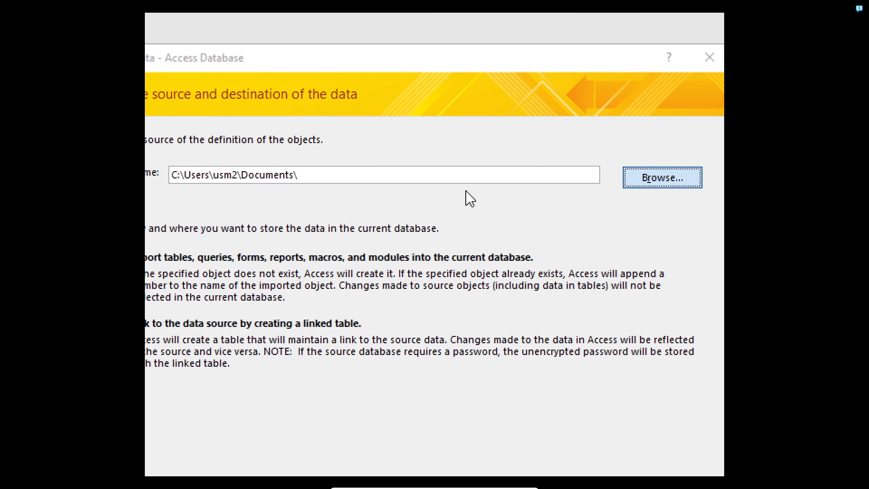
pyautogui.click(662, 177)
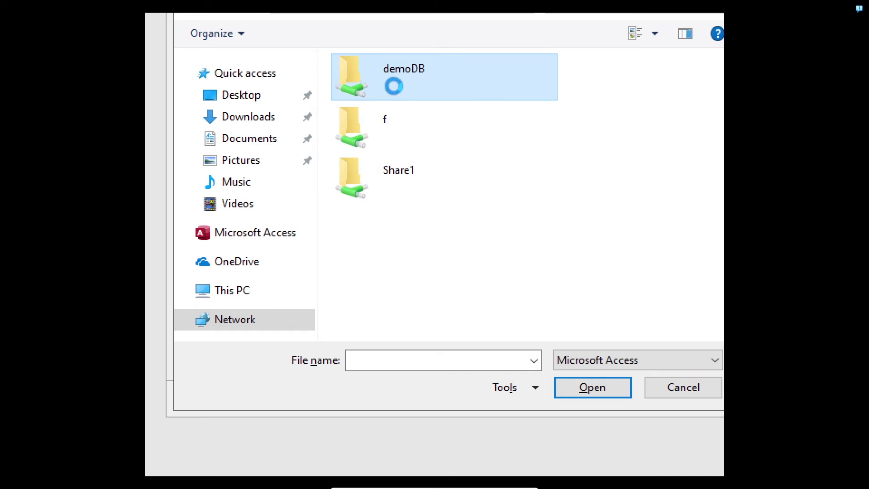
pyautogui.click(592, 387)
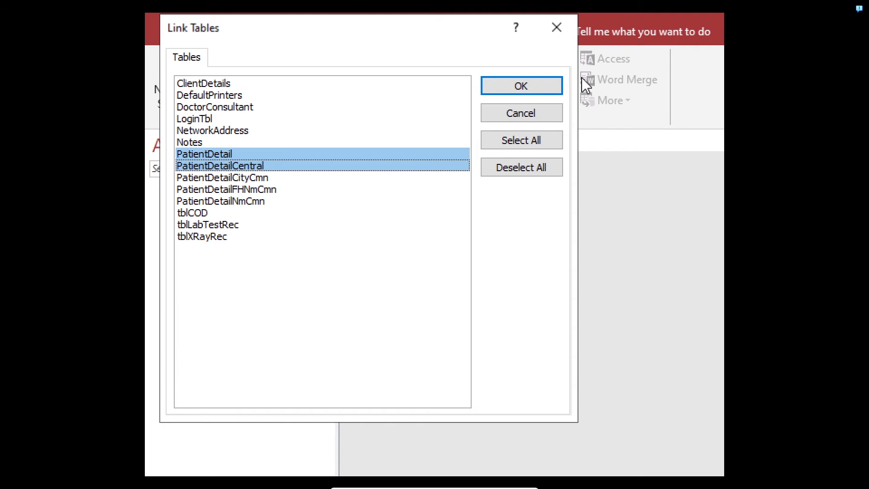
pyautogui.click(521, 86)
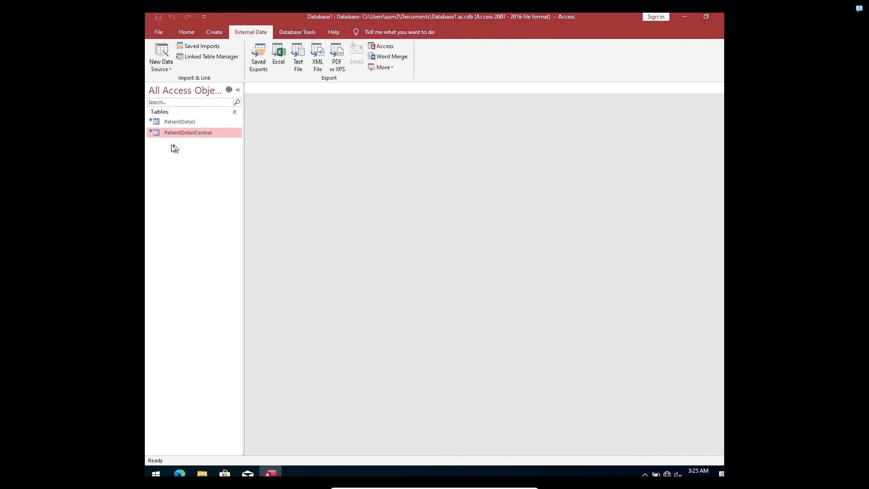
# Step: Add a 'client', Male row to the linked PatientDetail table
pyautogui.doubleClick(180, 122)
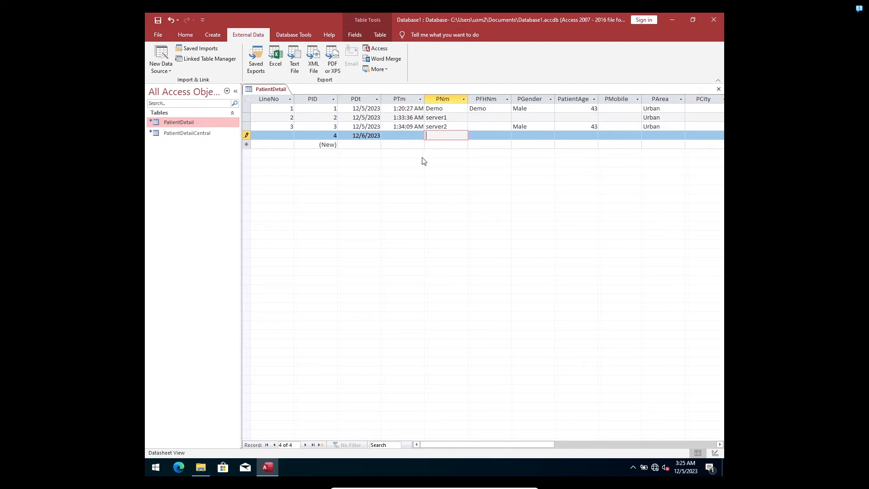
pyautogui.write('client')
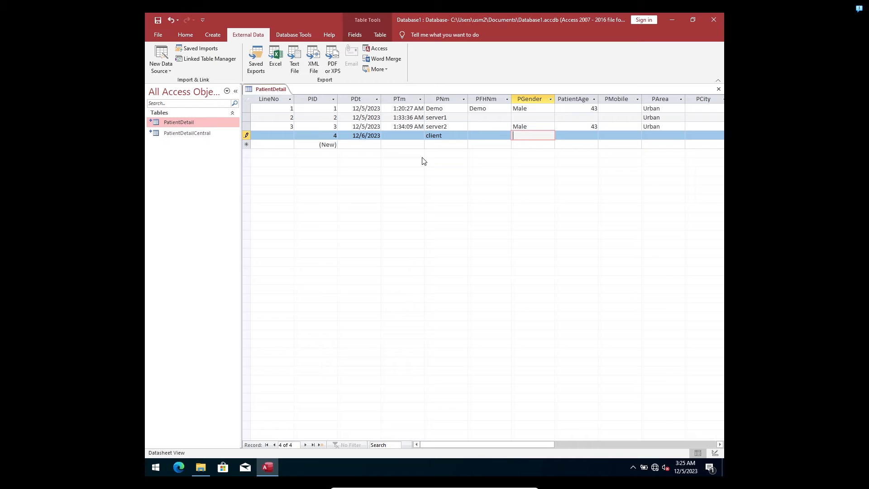
pyautogui.write('Male')
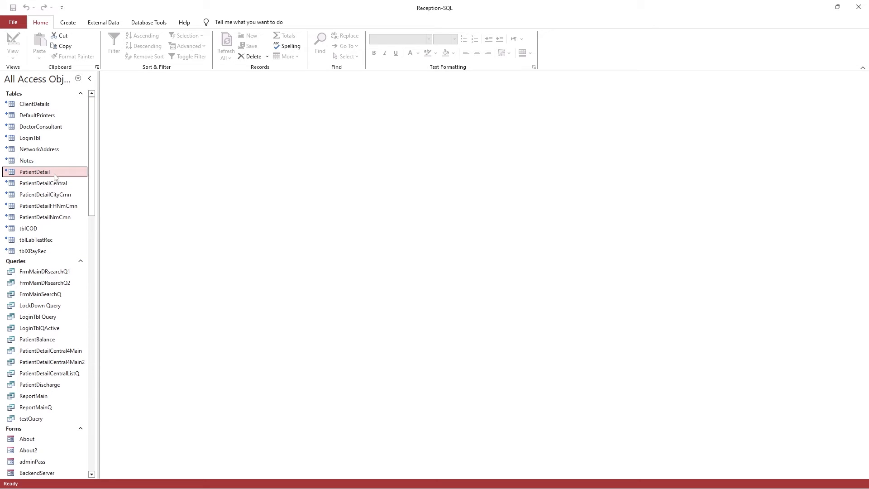
# Step: On the second PC, open the shared \\USM56\demoDB folder showing the front-end and backend files
pyautogui.doubleClick(31, 172)
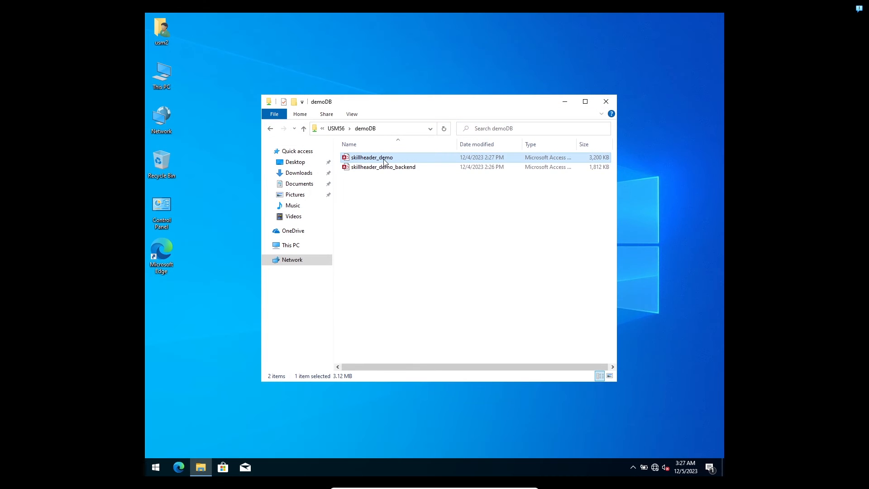
# Step: Open the Reception-SQL front-end database from skillheader_demo in Access
pyautogui.rightClick(371, 157)
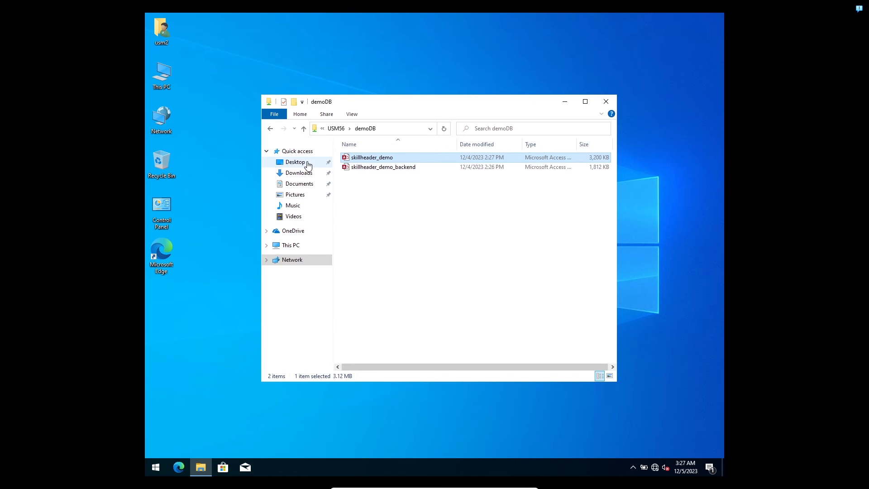
pyautogui.click(295, 161)
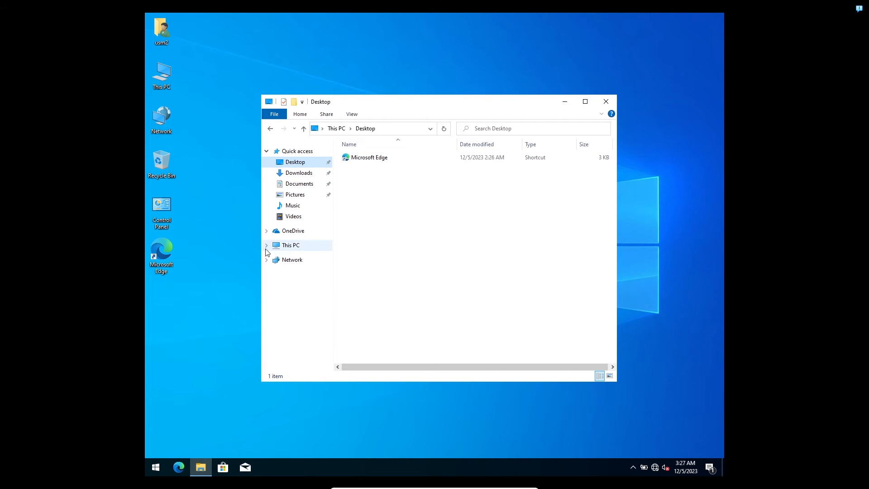
pyautogui.moveTo(295, 245)
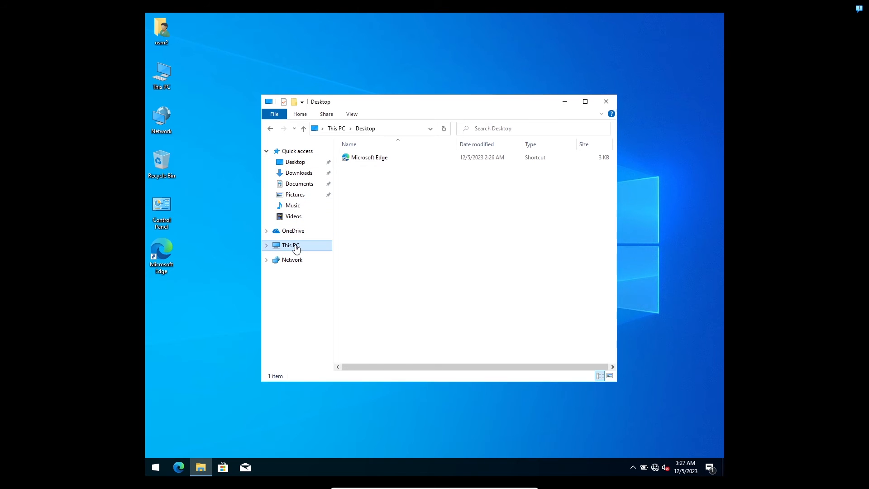
pyautogui.click(290, 245)
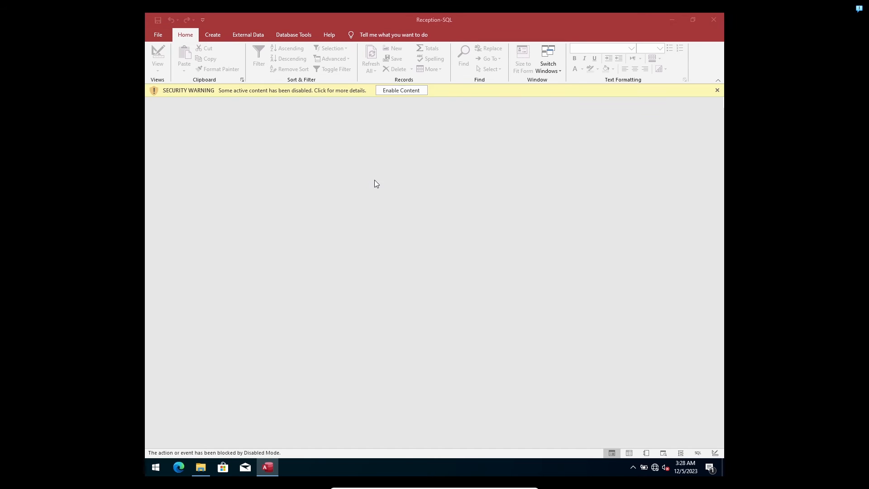
# Step: Enable content and bring up the Linked Table Manager showing links to drive E:
pyautogui.click(401, 90)
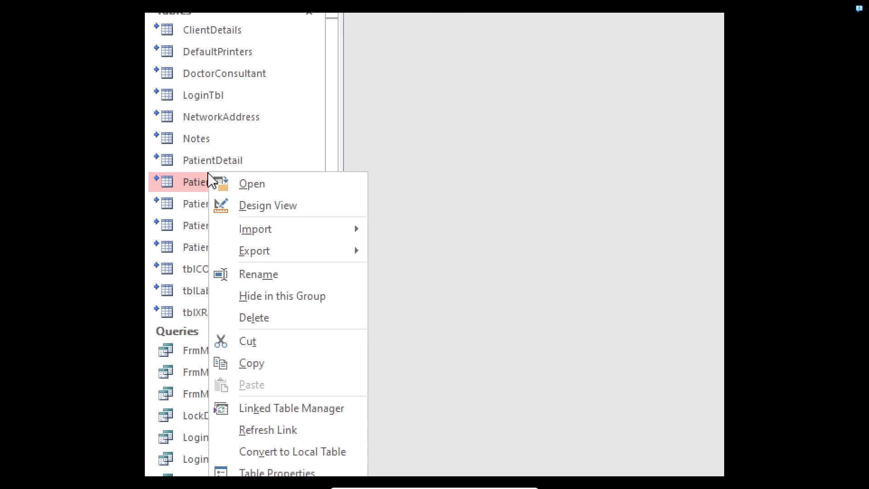
pyautogui.click(252, 183)
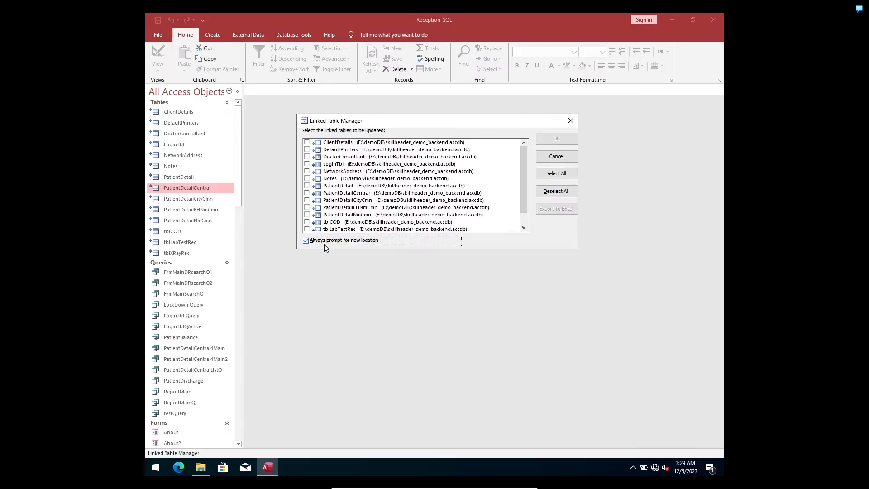
# Step: Relink all tables to the backend in Network > USM56 > demoDB and confirm success
pyautogui.click(556, 174)
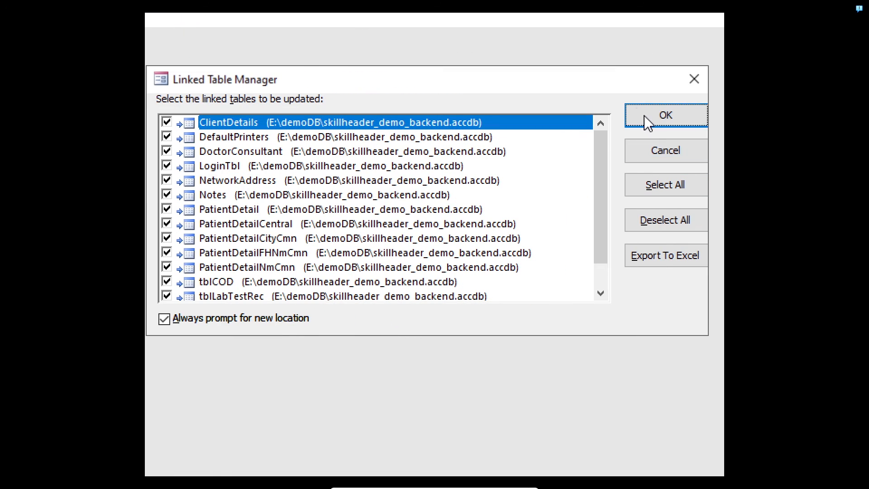
pyautogui.click(665, 115)
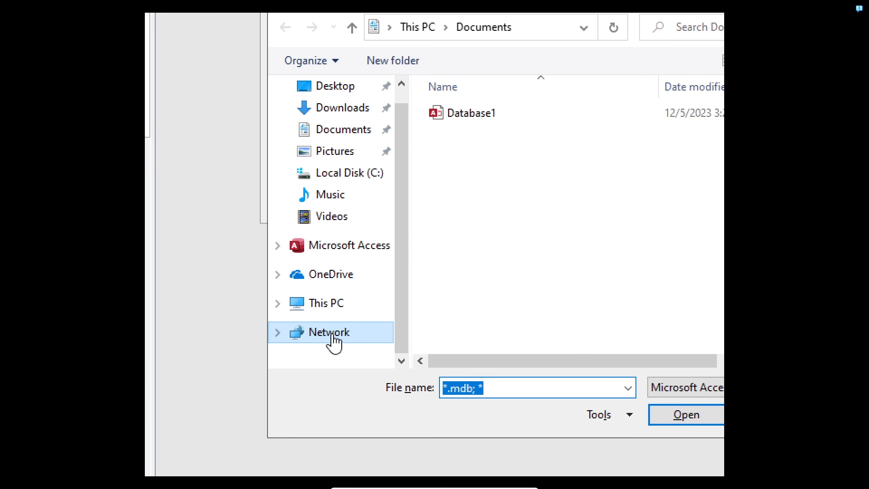
pyautogui.click(328, 332)
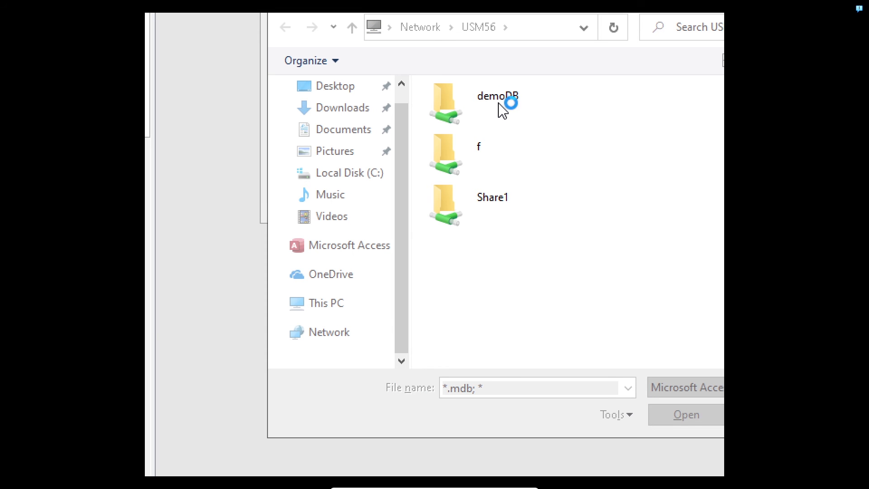
pyautogui.doubleClick(498, 96)
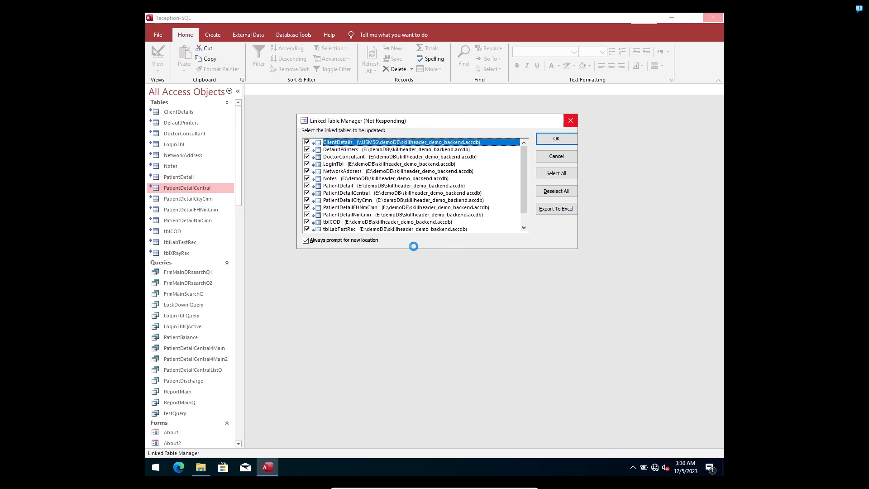
pyautogui.click(556, 138)
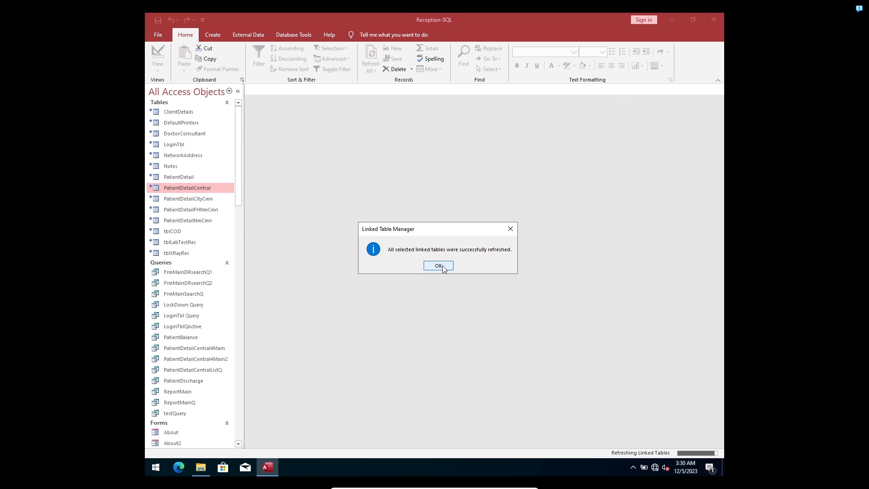
pyautogui.click(438, 265)
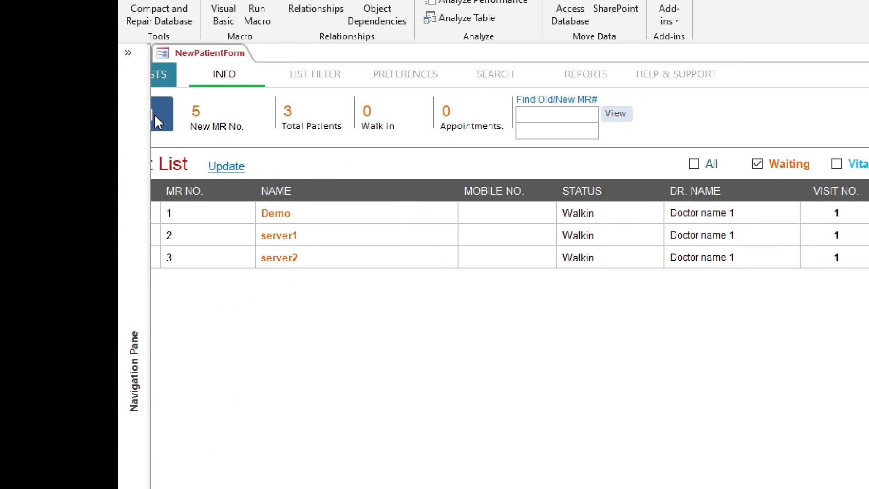
# Step: Enter a new male walk-in patient named client2 in the patient form
pyautogui.click(157, 114)
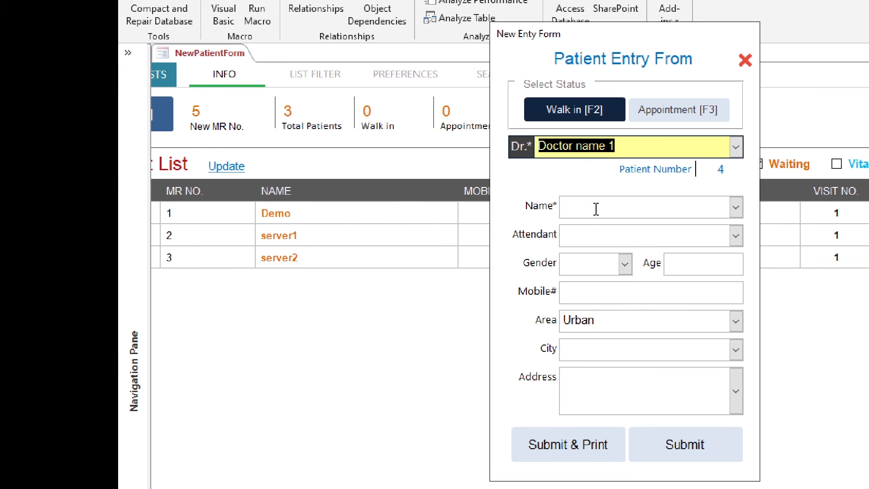
pyautogui.write('client2')
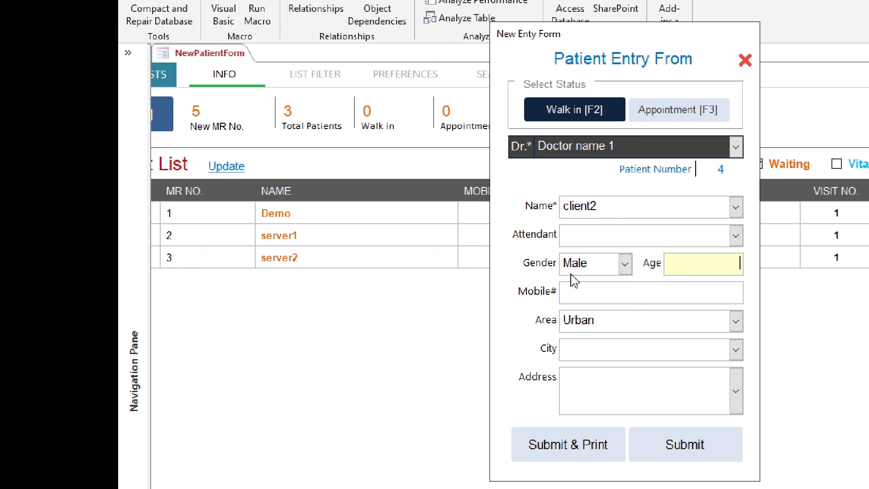
pyautogui.click(685, 445)
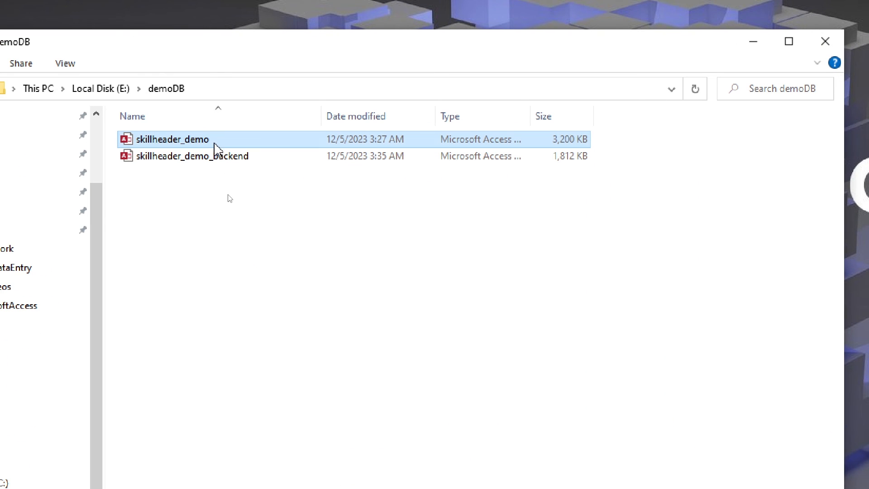
# Step: On the server, log in to skillheader_demo and check PatientDetail for client2, Male, 56
pyautogui.doubleClick(173, 139)
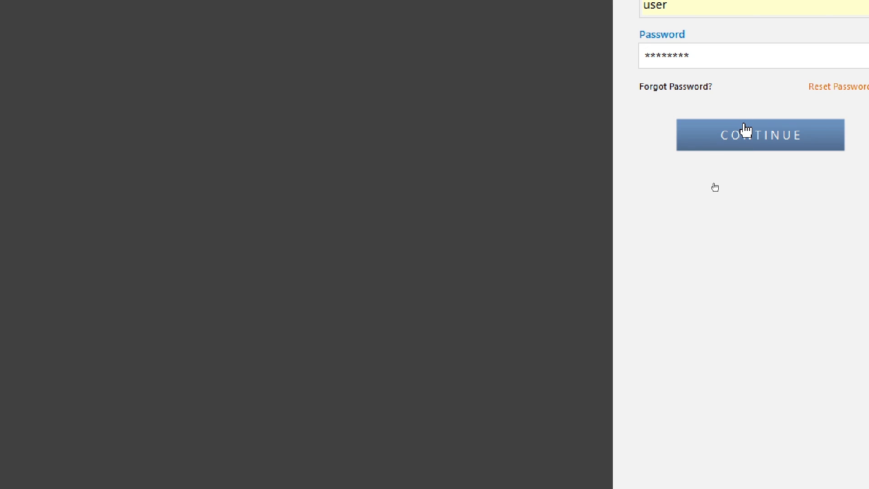
pyautogui.click(745, 134)
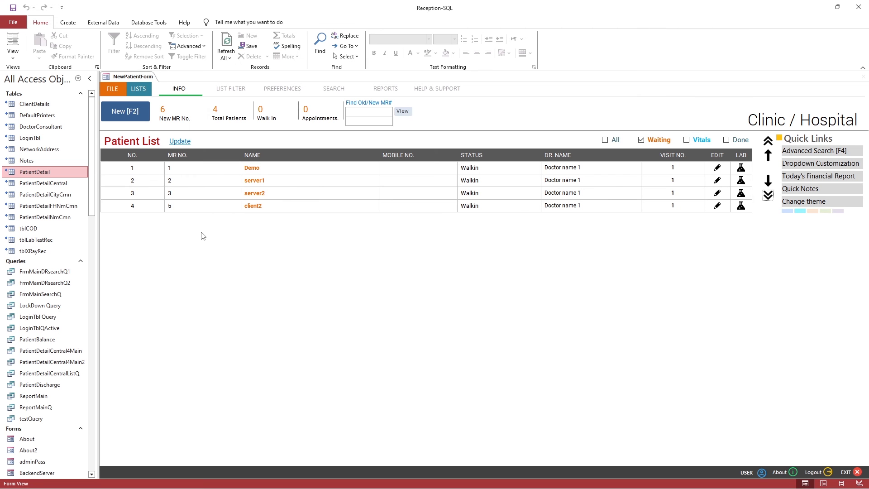
pyautogui.moveTo(255, 213)
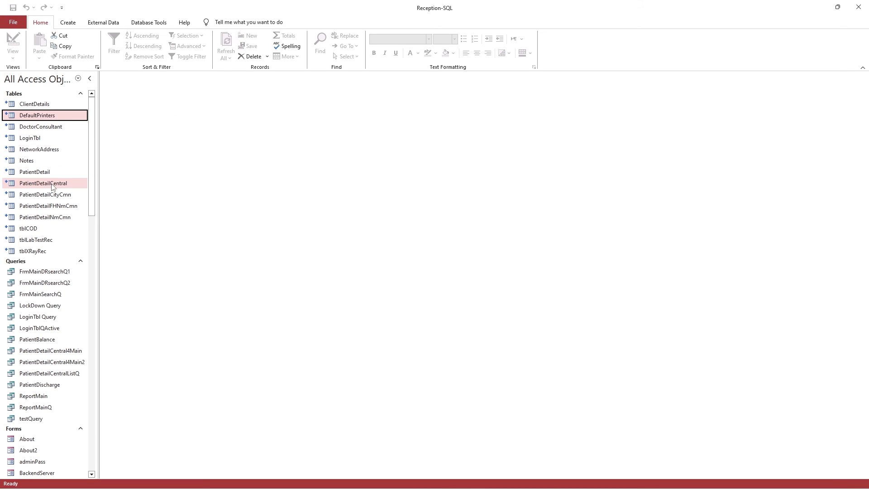
pyautogui.doubleClick(34, 172)
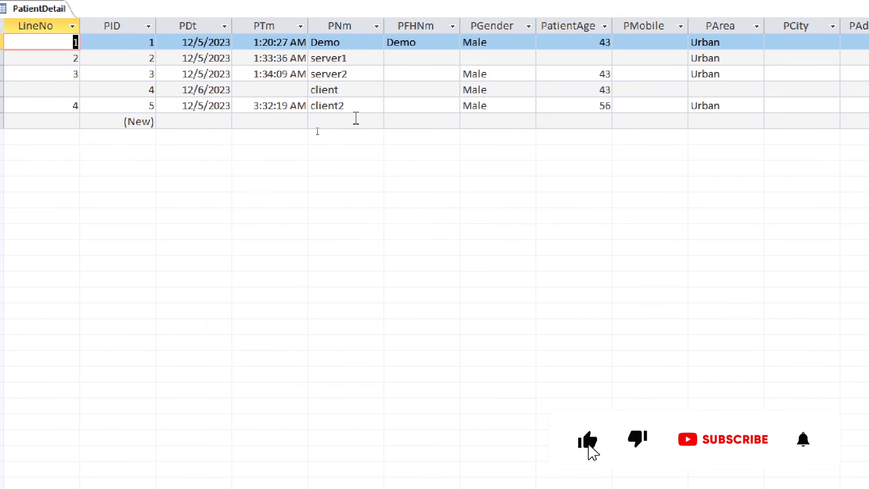